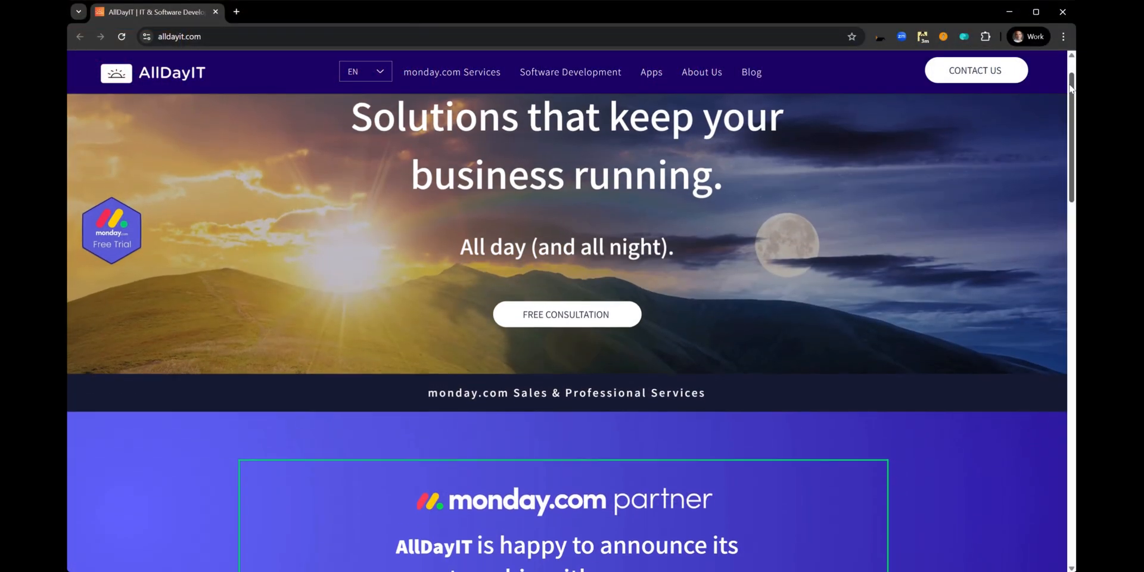
Scroll down the Deals board and expand the Amazon deal to reveal its three paid subitems.
scroll(down, 3)
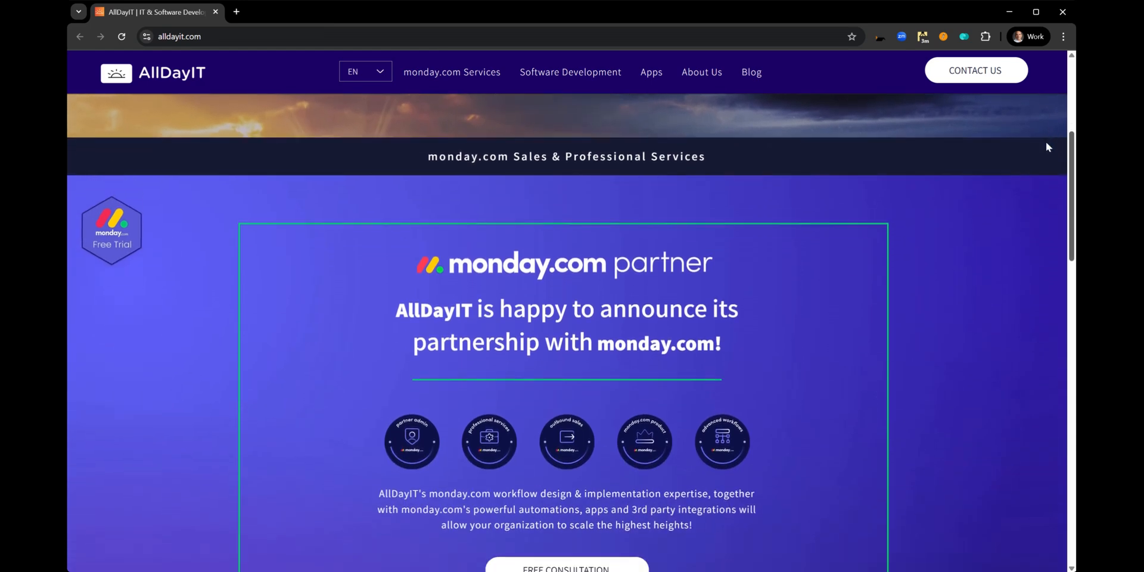
scroll(down, 3)
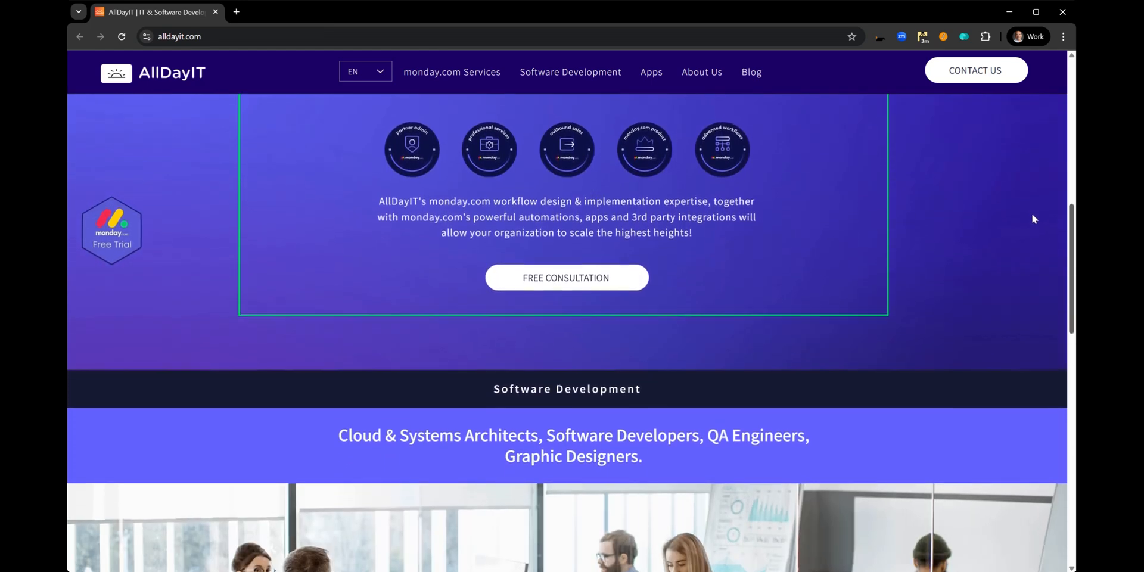
scroll(down, 3)
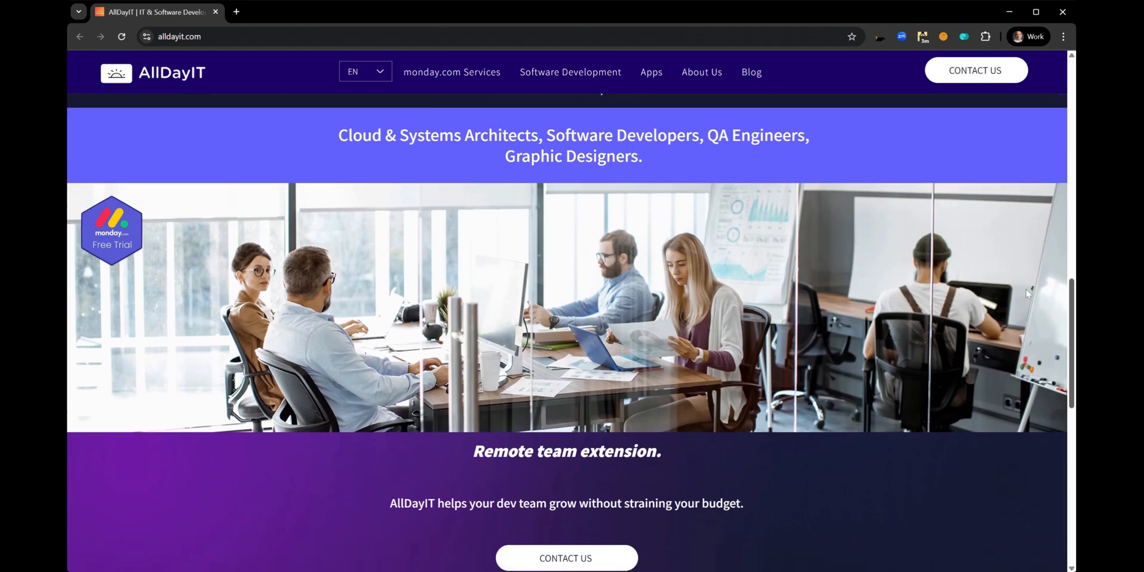
scroll(down, 3)
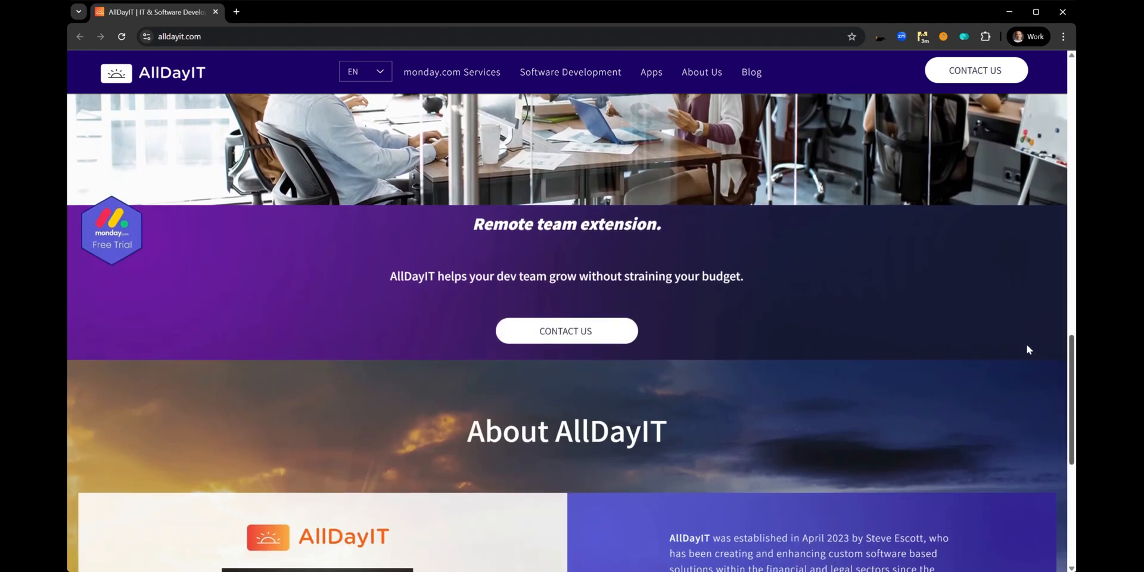
scroll(down, 3)
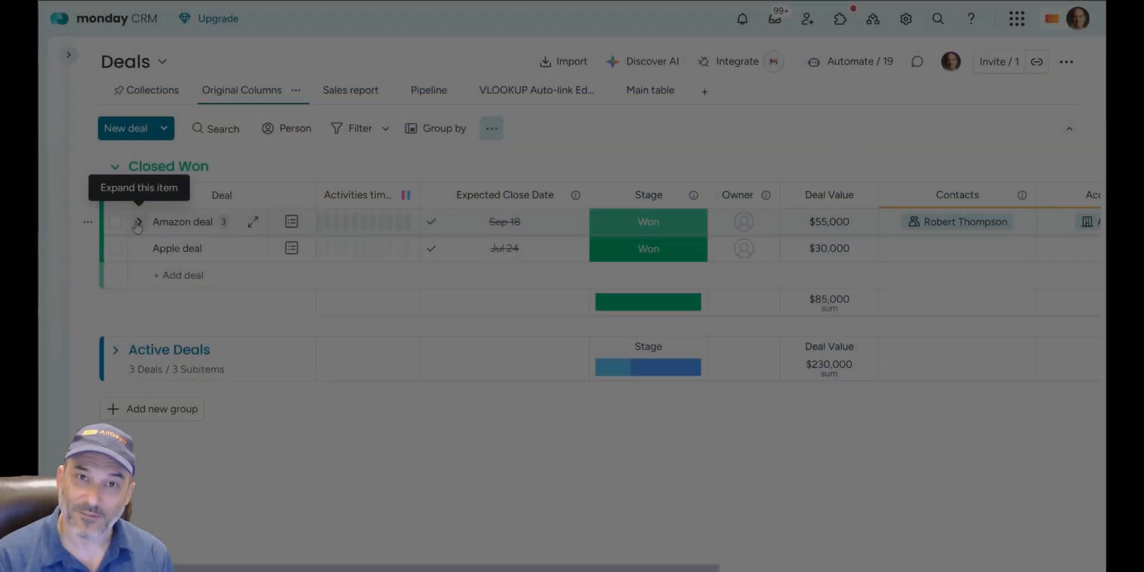
click(137, 221)
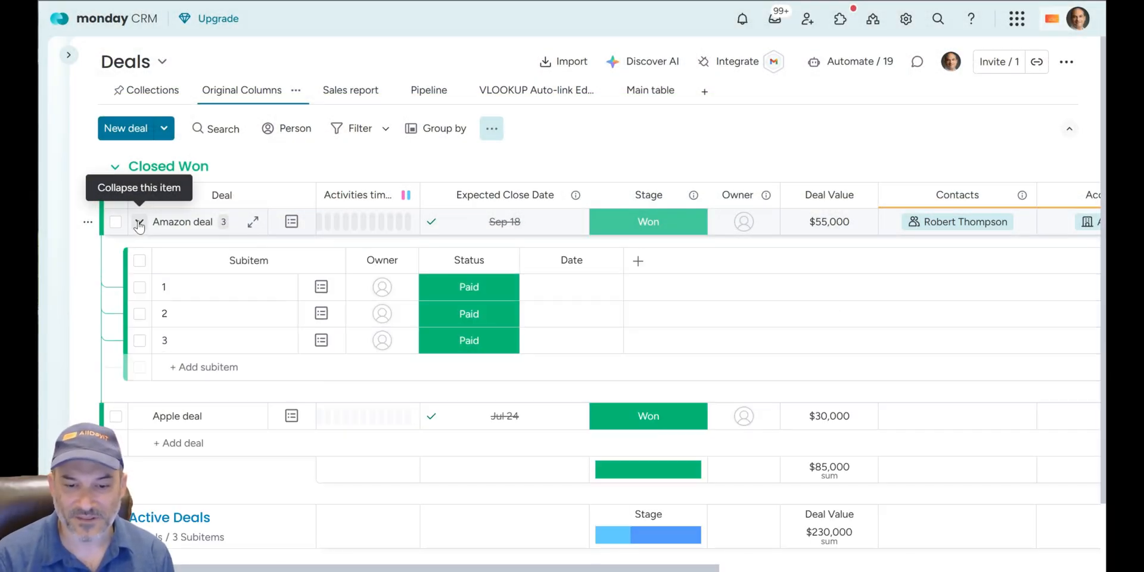
mouse_move(172, 340)
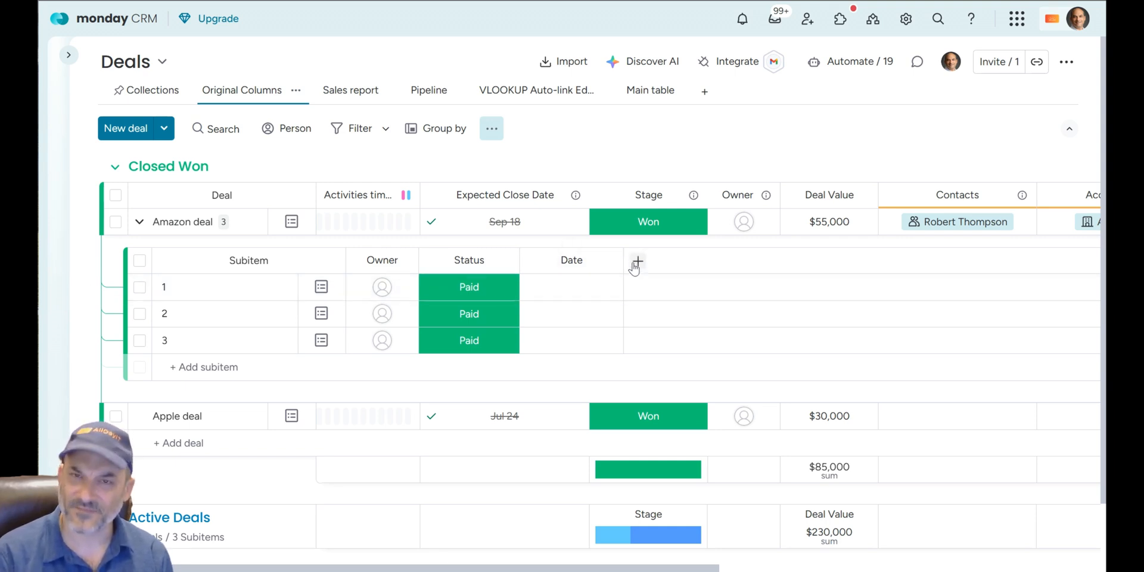
mouse_move(637, 261)
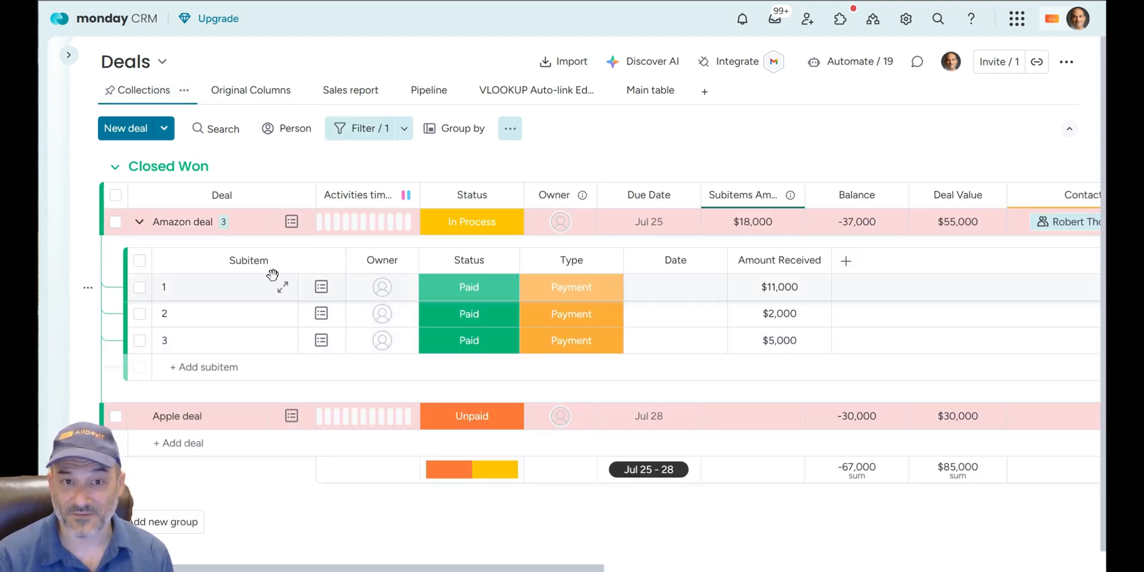
Open the subitem Amount Received column menu showing Show Summary on Parent Item.
click(777, 313)
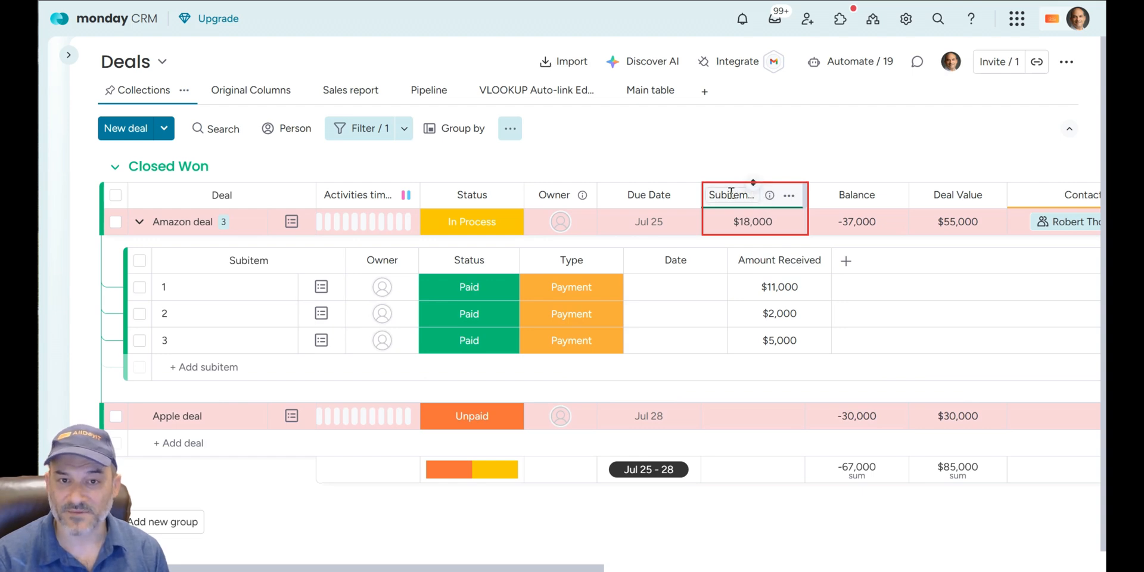
mouse_move(729, 195)
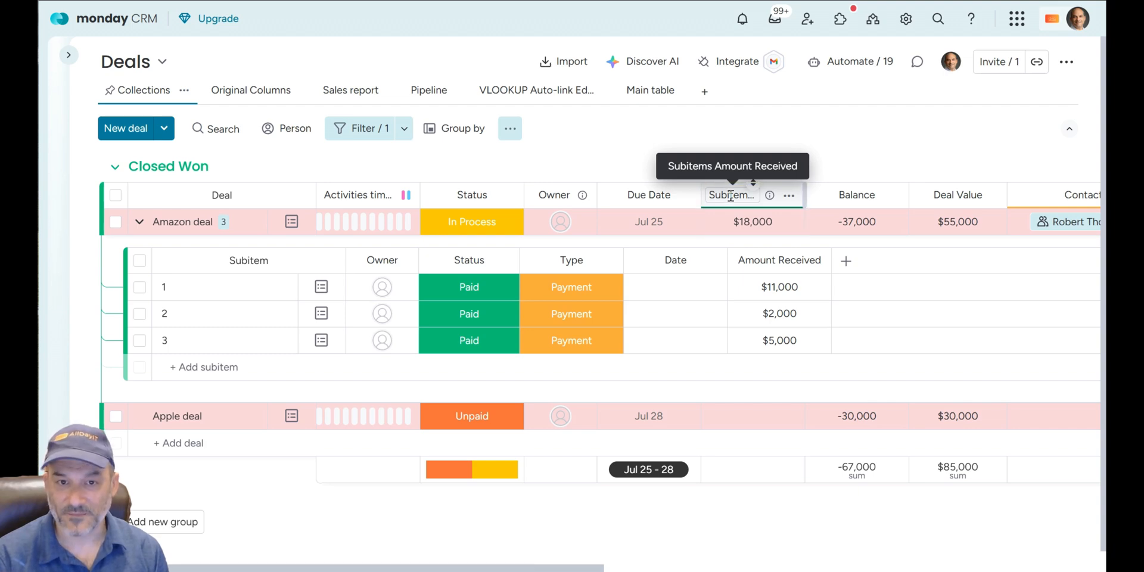
click(819, 261)
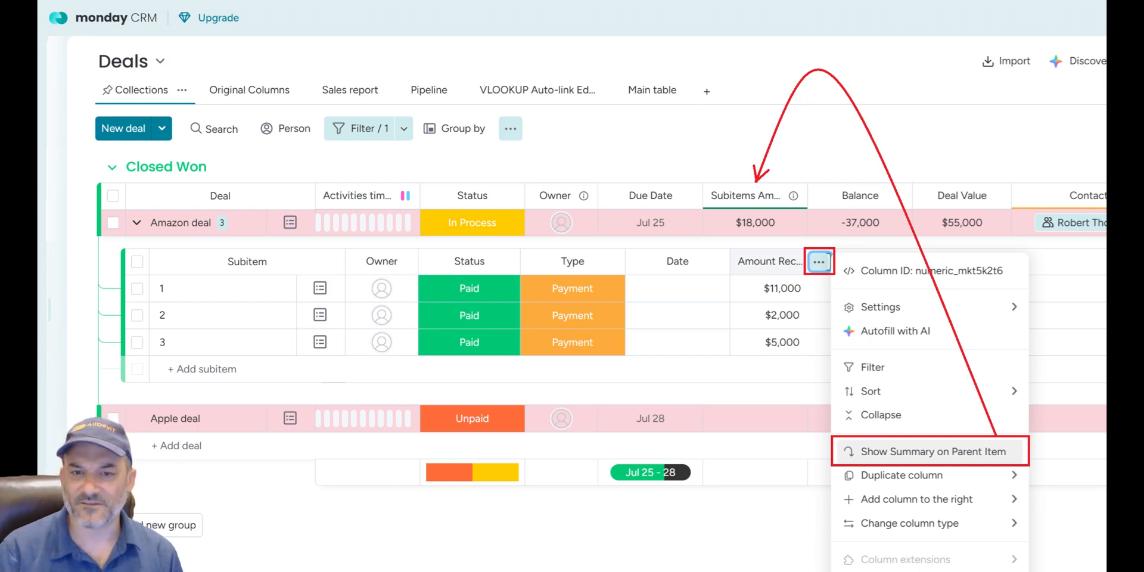
Close the column menu and check Amazon's Balance of -37,000.
click(930, 451)
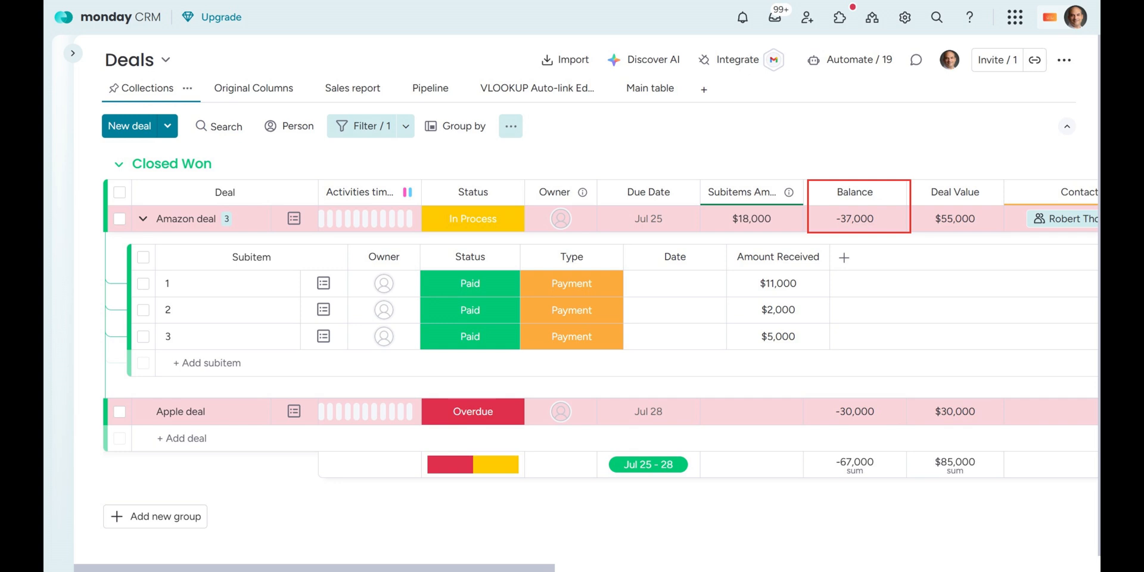
Try Paid on Amazon's status, revert to In Process, then show its status labels.
click(472, 218)
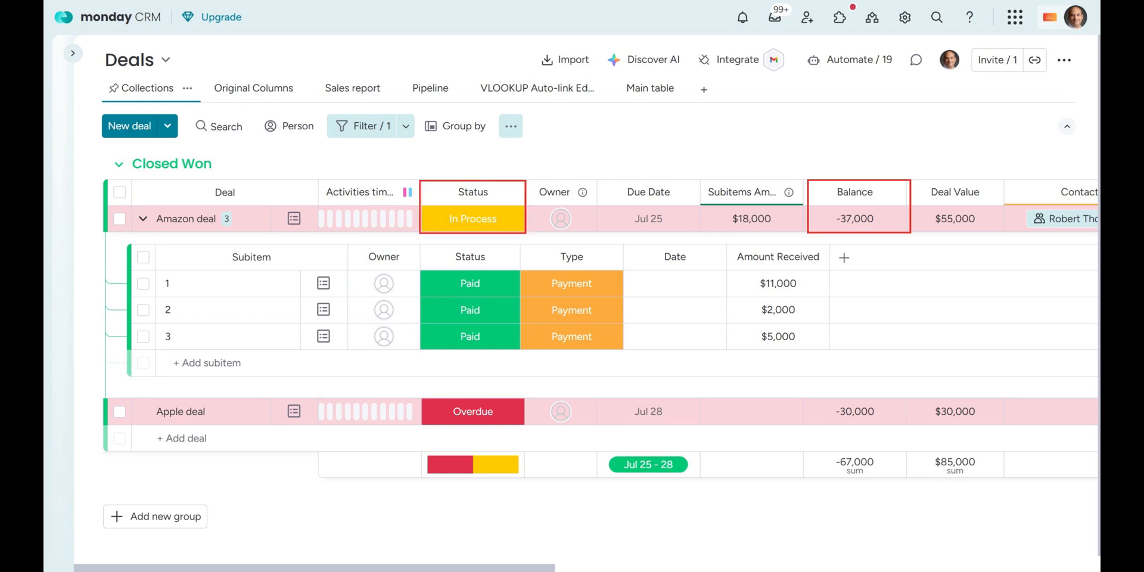
click(472, 218)
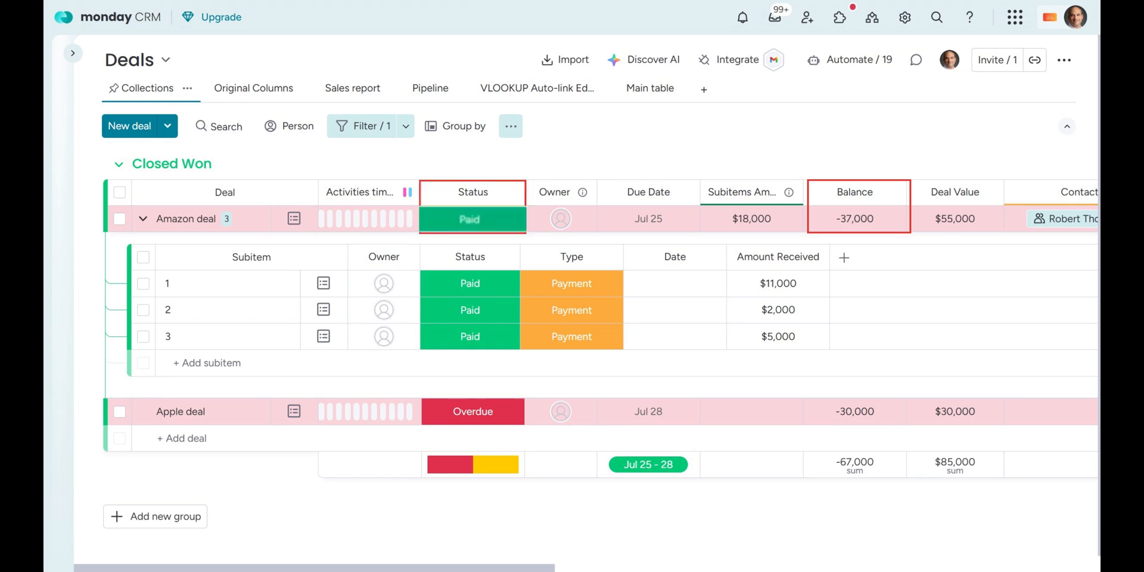
click(472, 219)
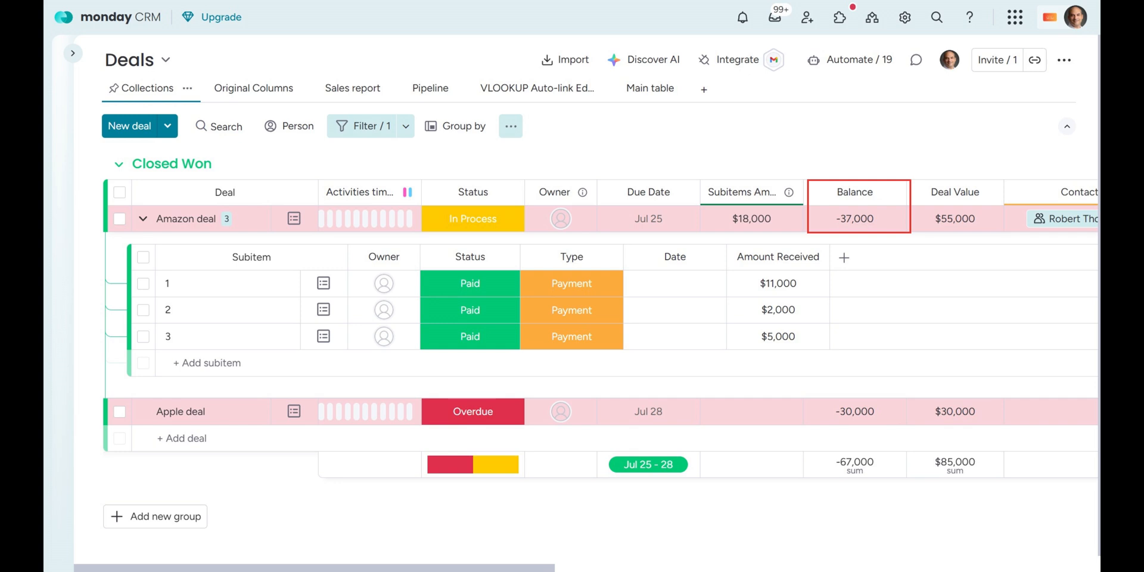
click(472, 219)
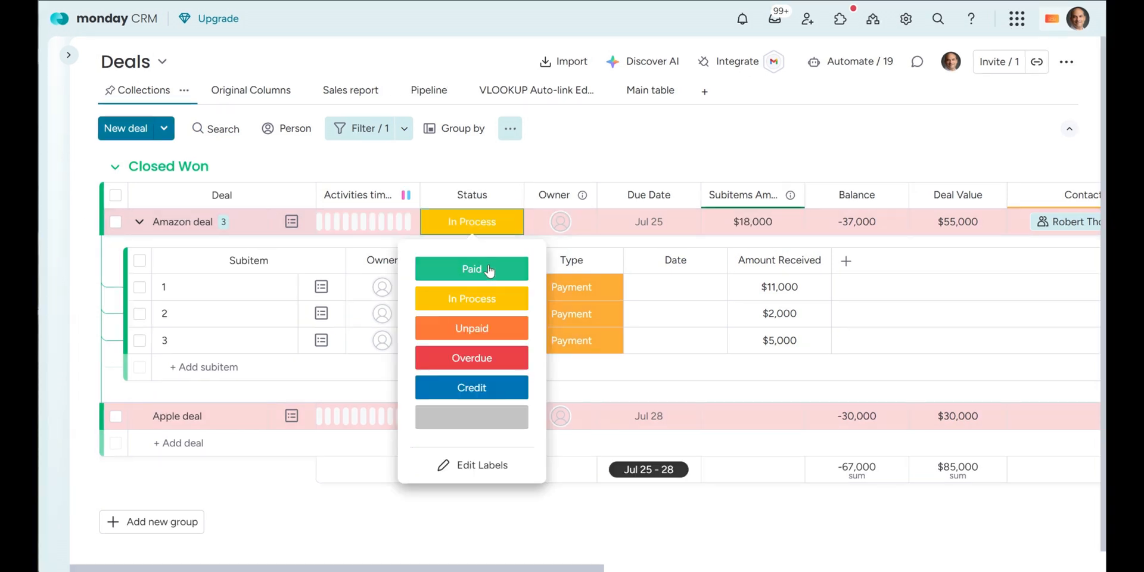
mouse_move(488, 304)
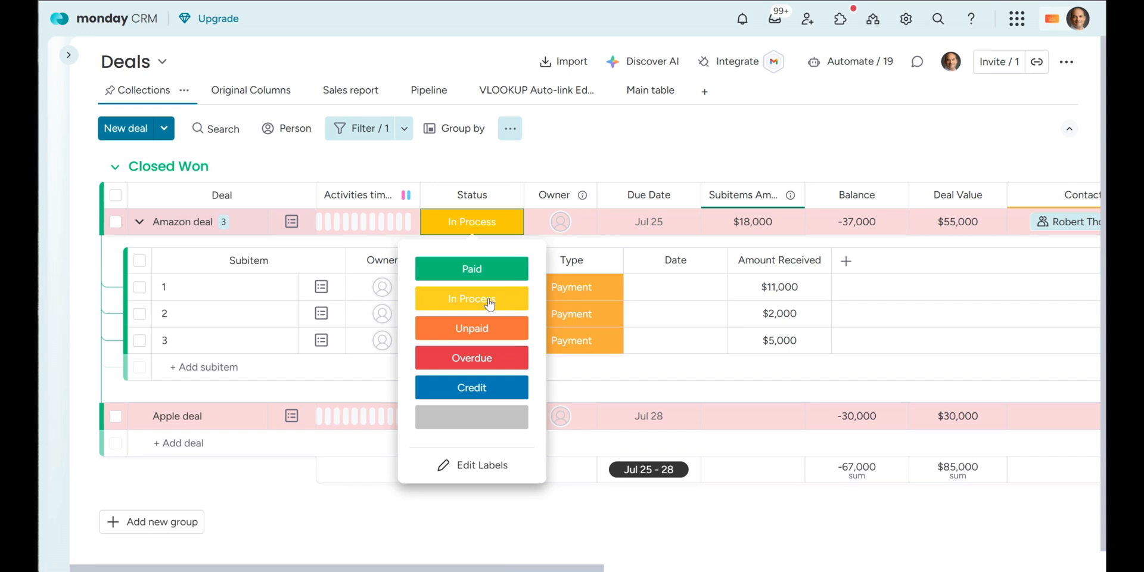
mouse_move(472, 357)
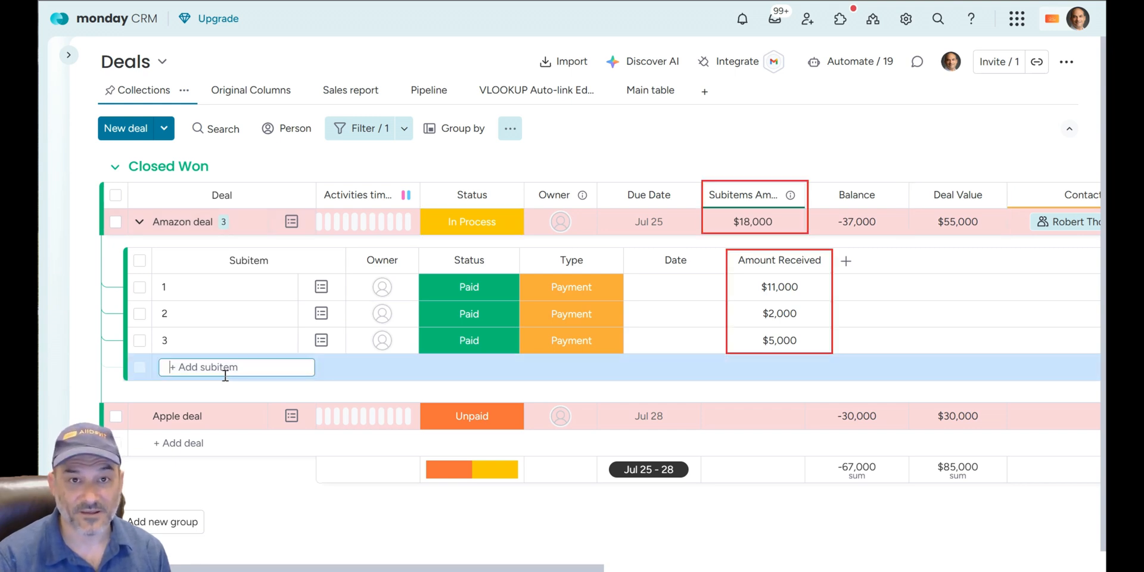
Add subitem '4' for the $37,000 payment and confirm Amazon's Balance reads 0.
text(4)
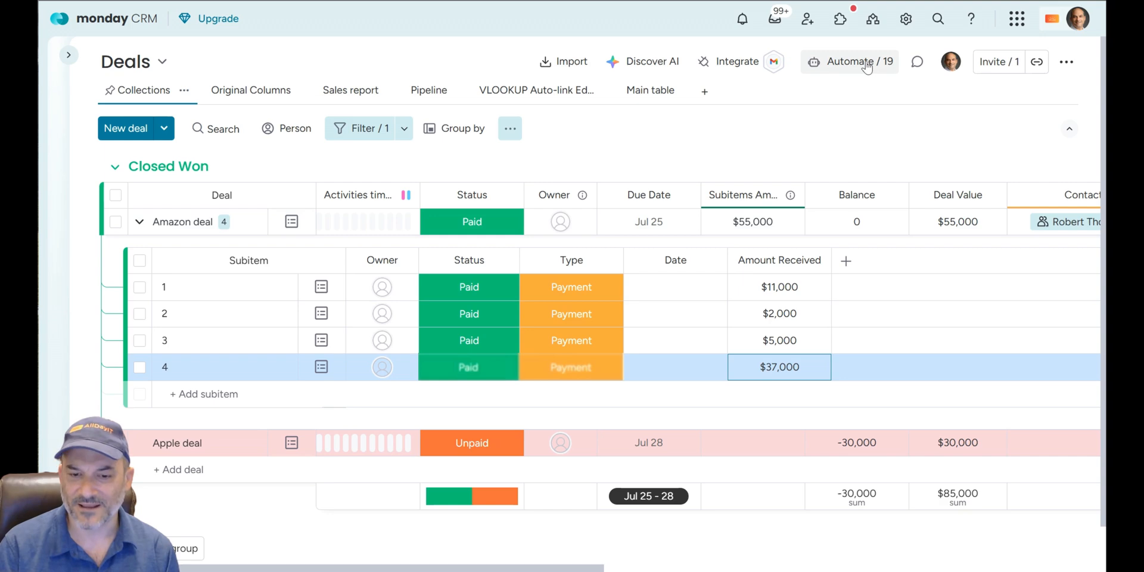
click(854, 221)
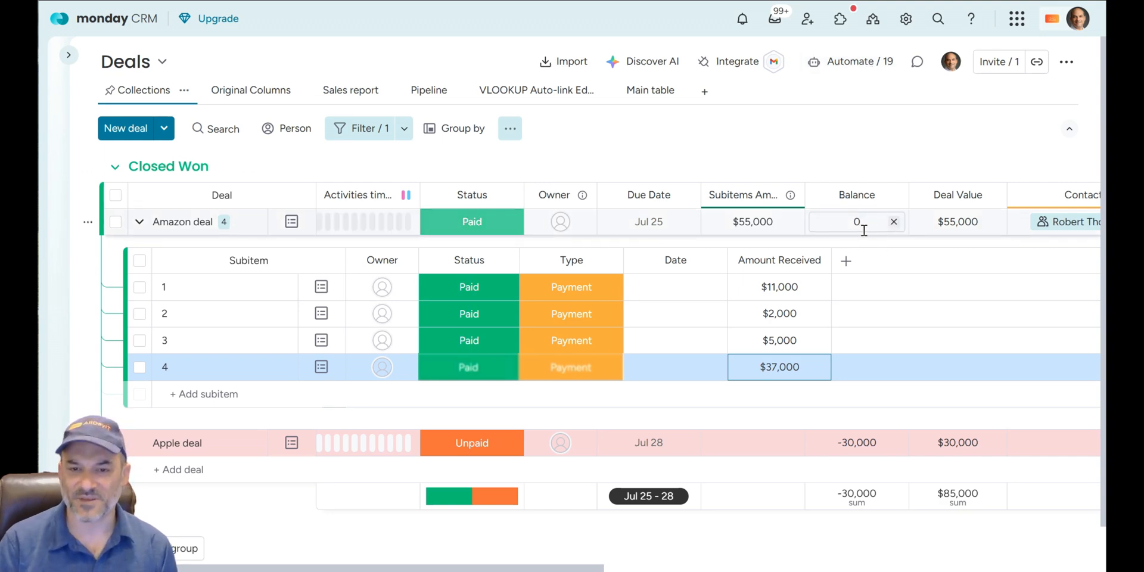